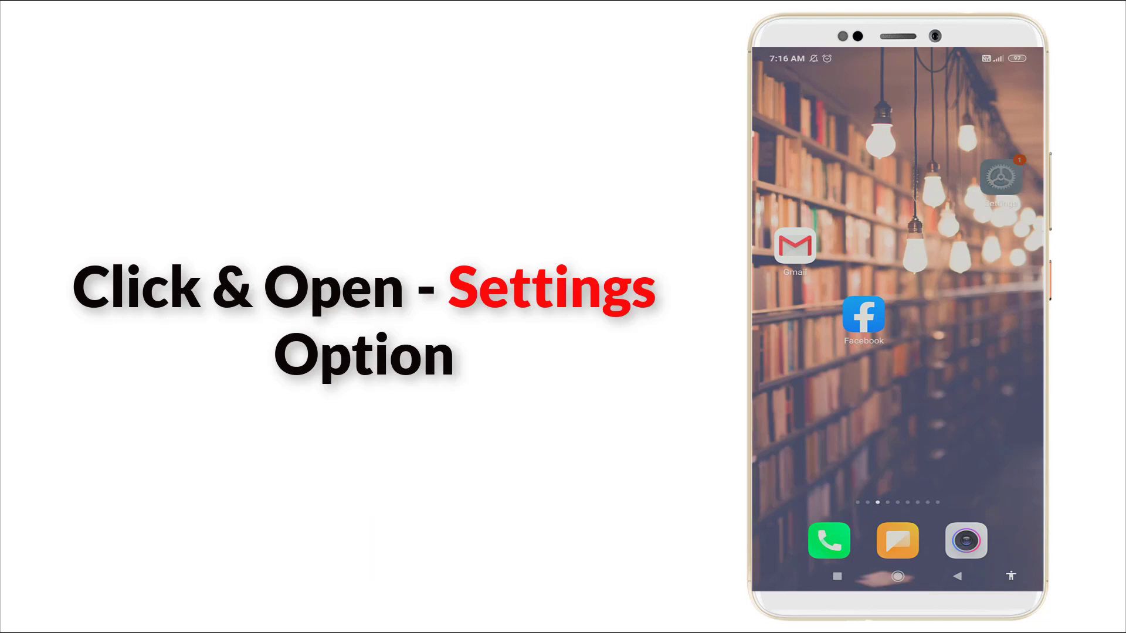
- Open Settings from the home screen and scroll down until Apps is visible
{"action": "left_click", "coordinate": [999, 176]}
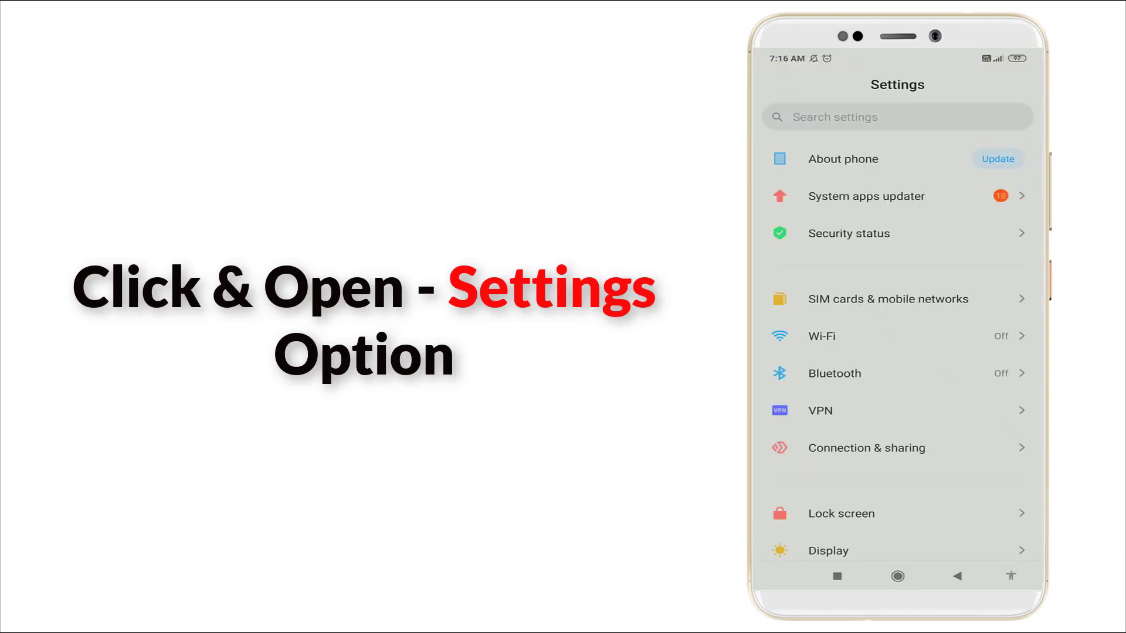
{"action": "scroll", "scroll_direction": "down", "scroll_amount": 3}
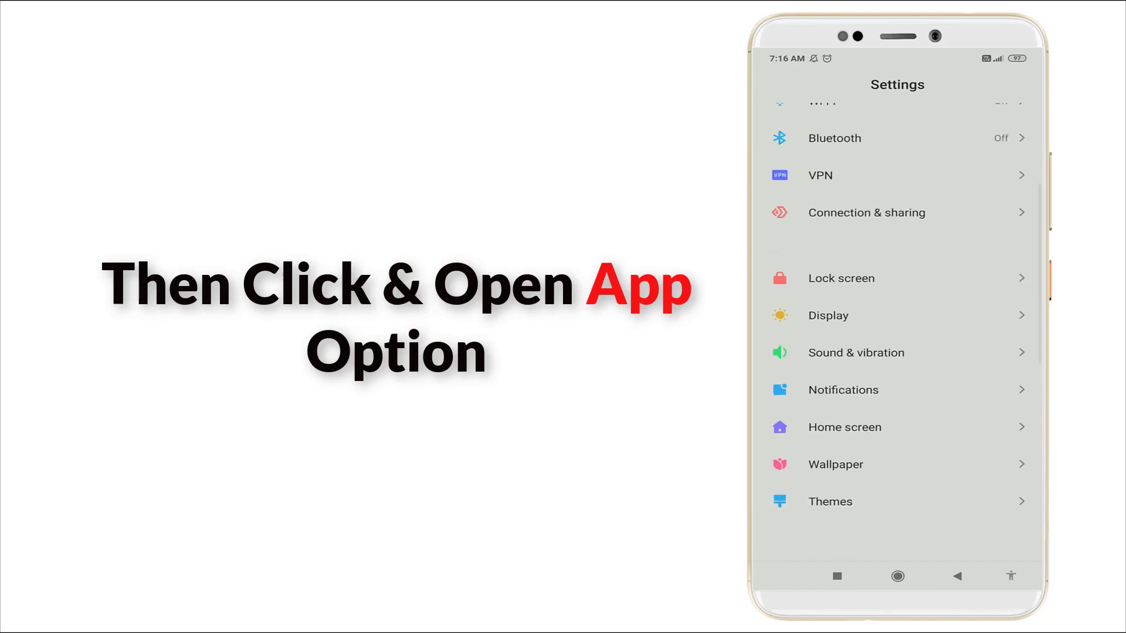
{"action": "scroll", "scroll_direction": "down", "scroll_amount": 3}
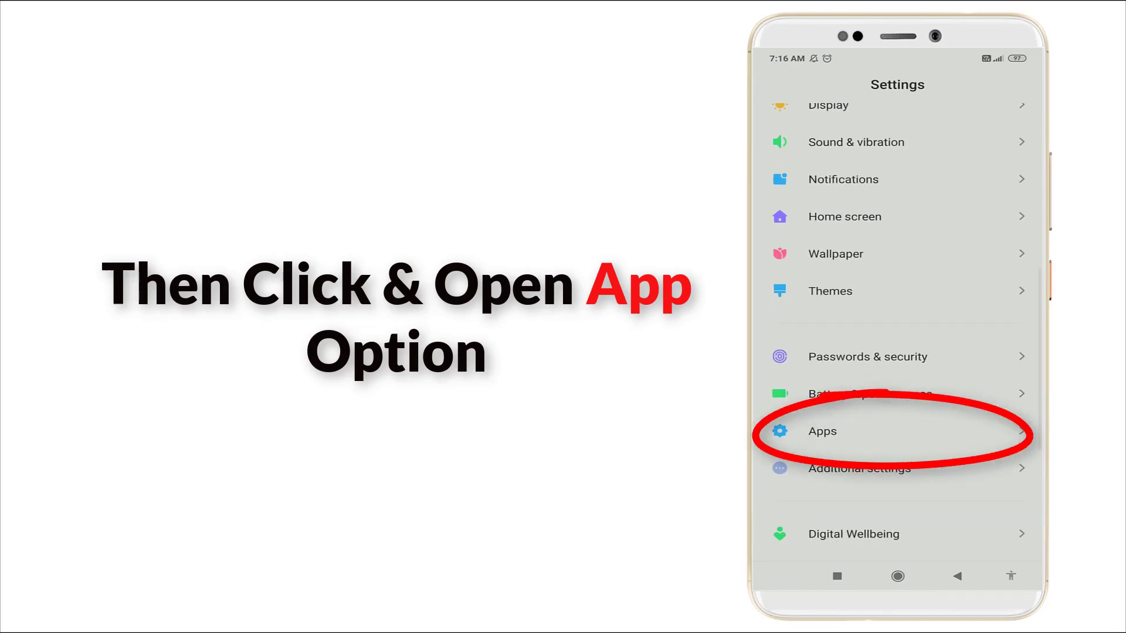
- Go into Apps, then System app settings, scrolling to reveal Call settings
{"action": "left_click", "coordinate": [821, 430]}
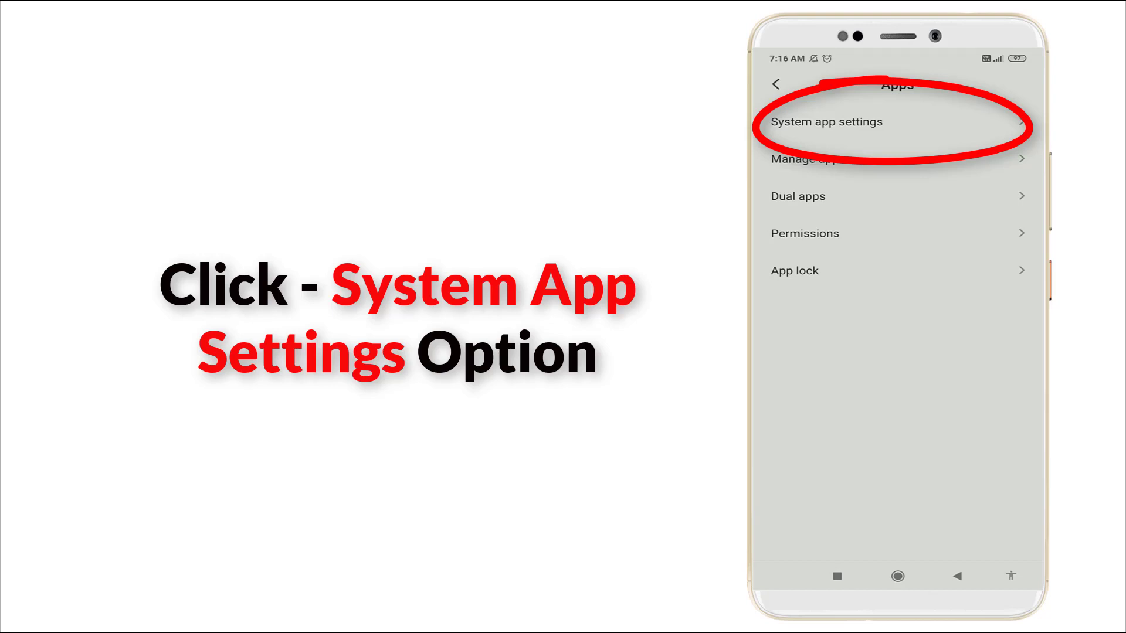
{"action": "left_click", "coordinate": [826, 121]}
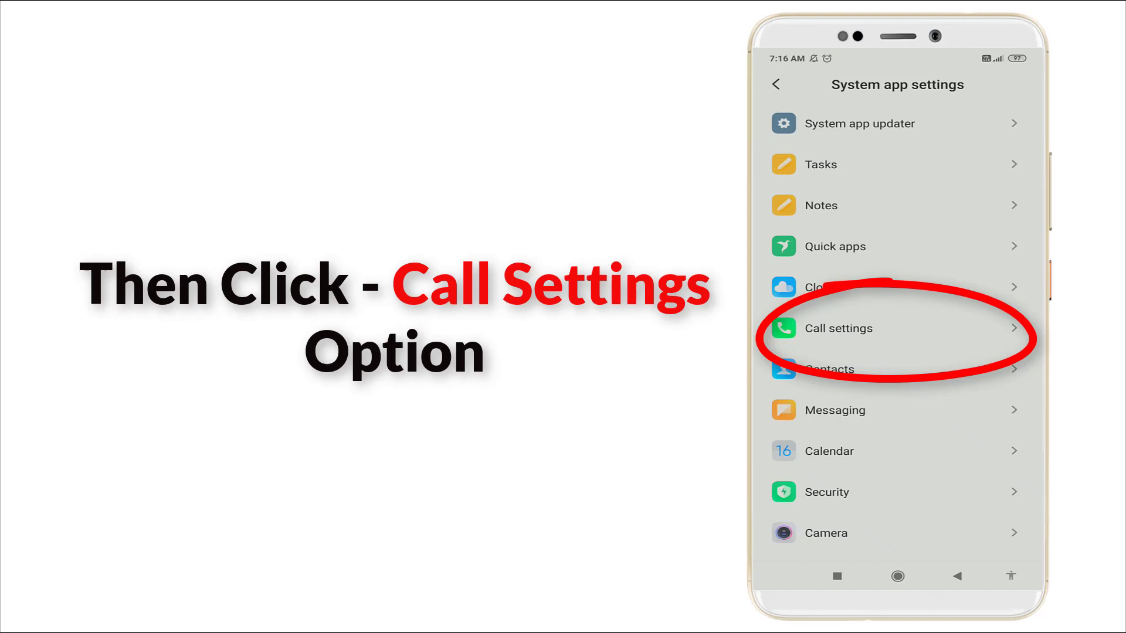
{"action": "scroll", "scroll_direction": "down", "scroll_amount": 3}
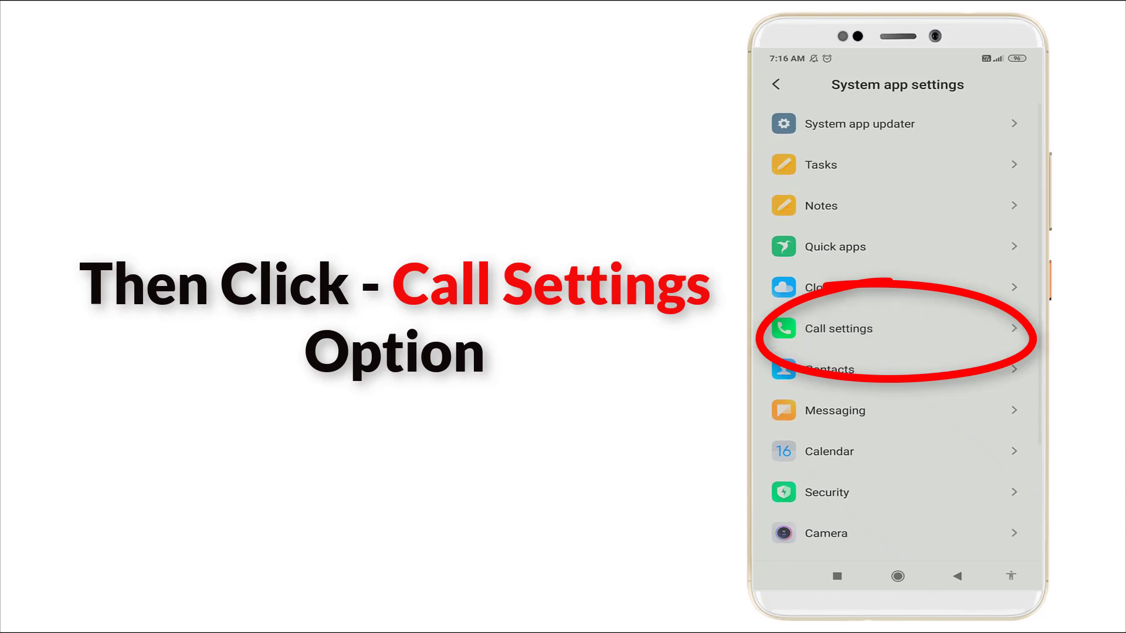
- Enter Call settings and reach the Call recording page showing All numbers selected
{"action": "left_click", "coordinate": [837, 329]}
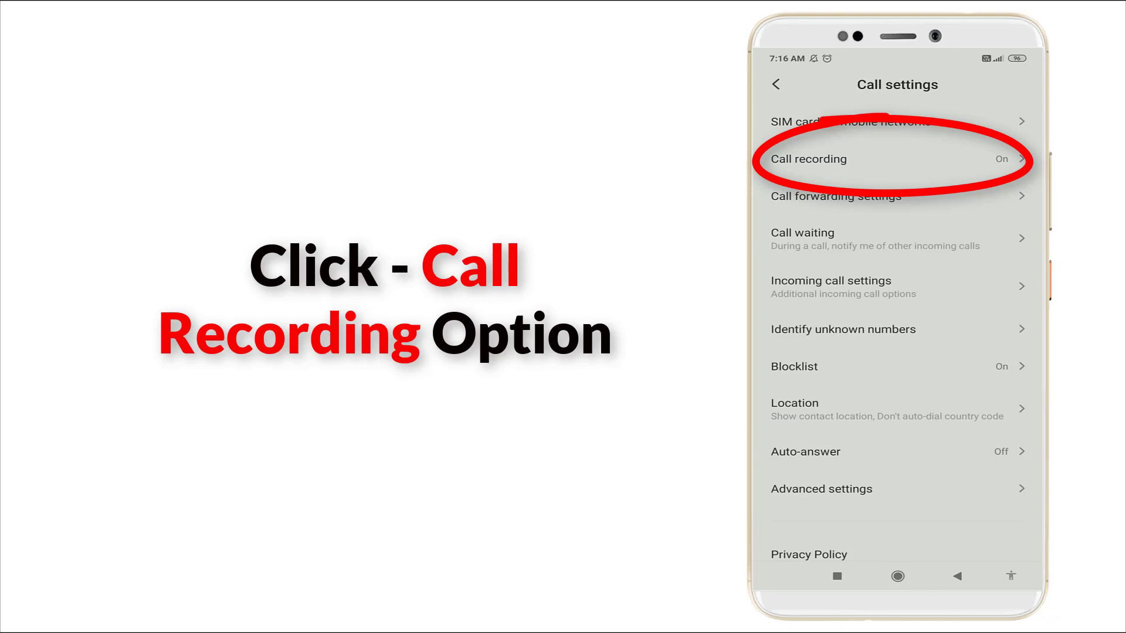
{"action": "left_click", "coordinate": [810, 158]}
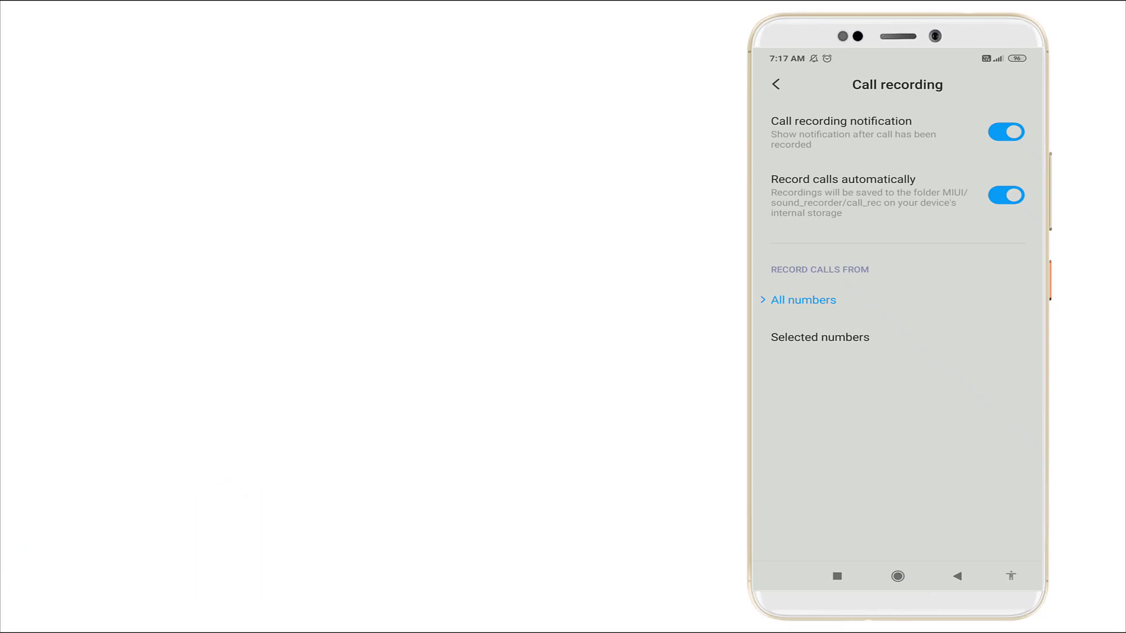
- Toggle Record calls automatically off and back on, then choose Selected numbers
{"action": "left_click", "coordinate": [1005, 195]}
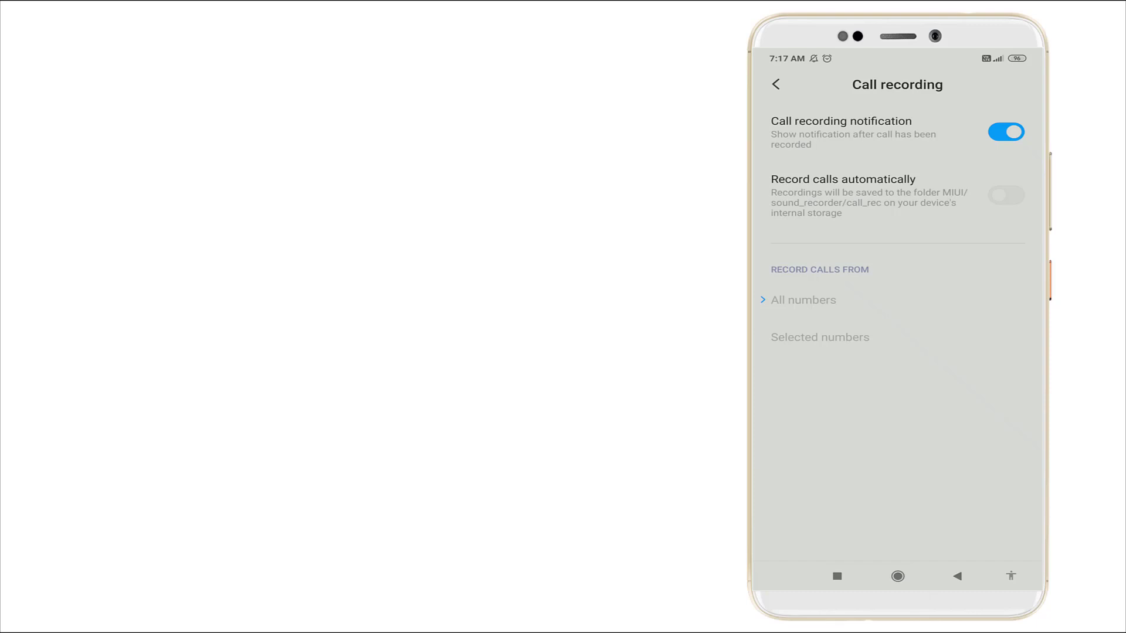
{"action": "left_click", "coordinate": [1005, 194]}
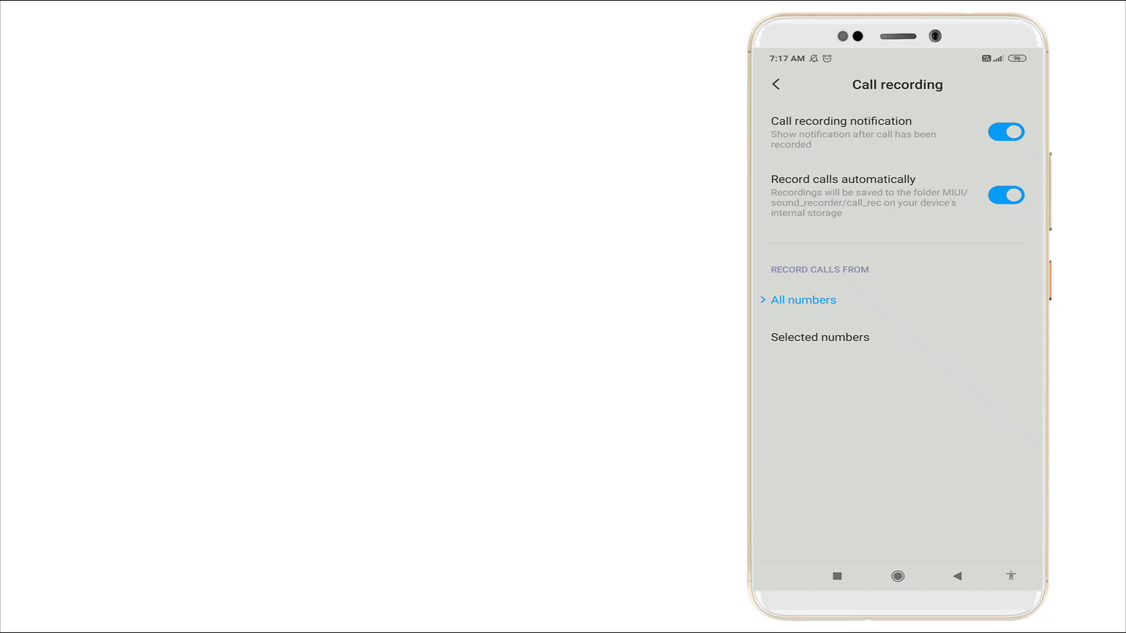
{"action": "left_click", "coordinate": [819, 337]}
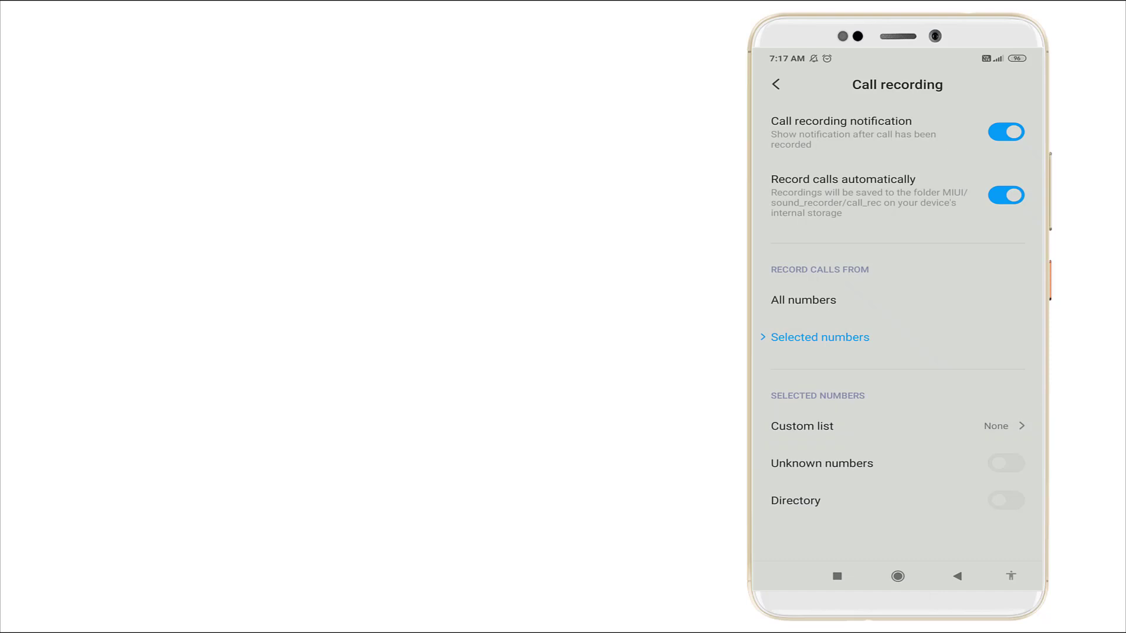
- Switch to All numbers and back to Selected numbers, then return to the main Settings list
{"action": "left_click", "coordinate": [802, 299]}
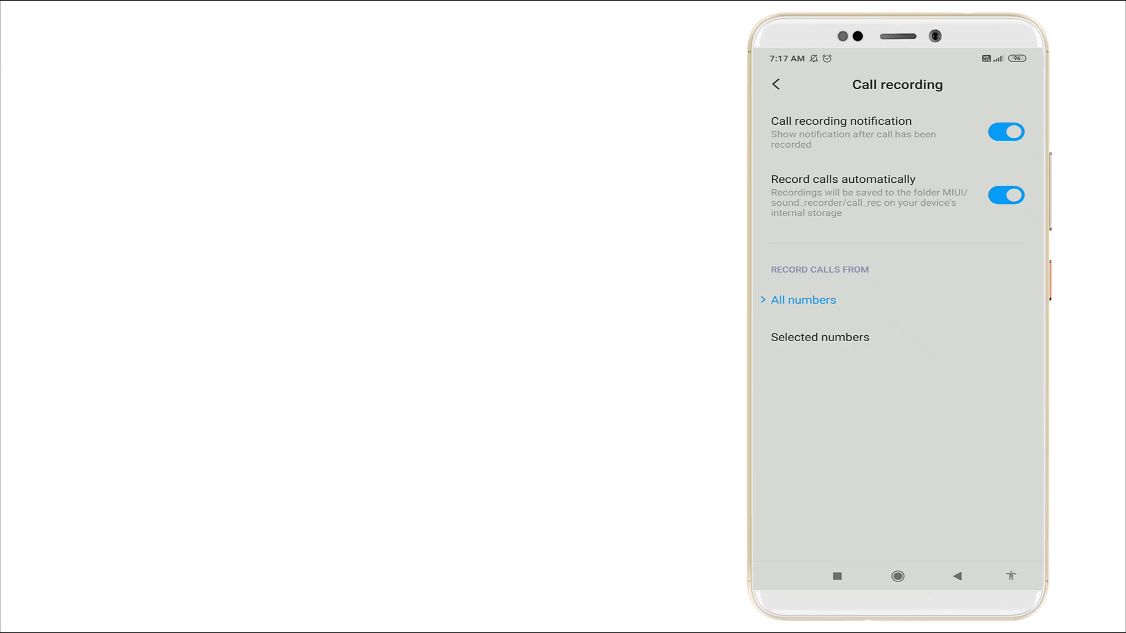
{"action": "left_click", "coordinate": [820, 338]}
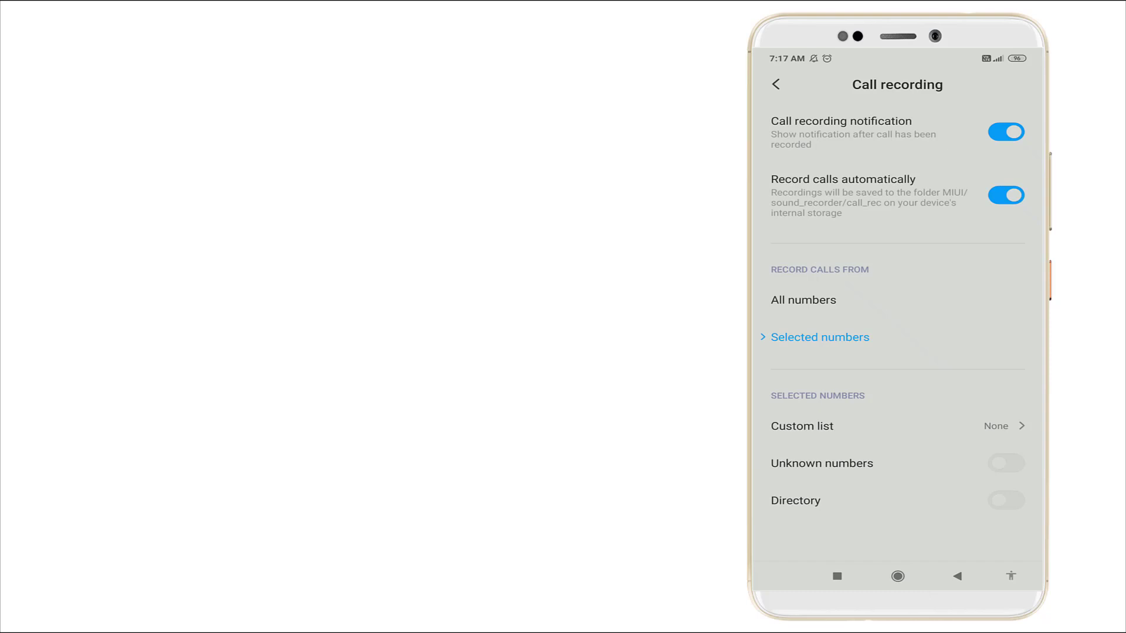
{"action": "left_click", "coordinate": [776, 85]}
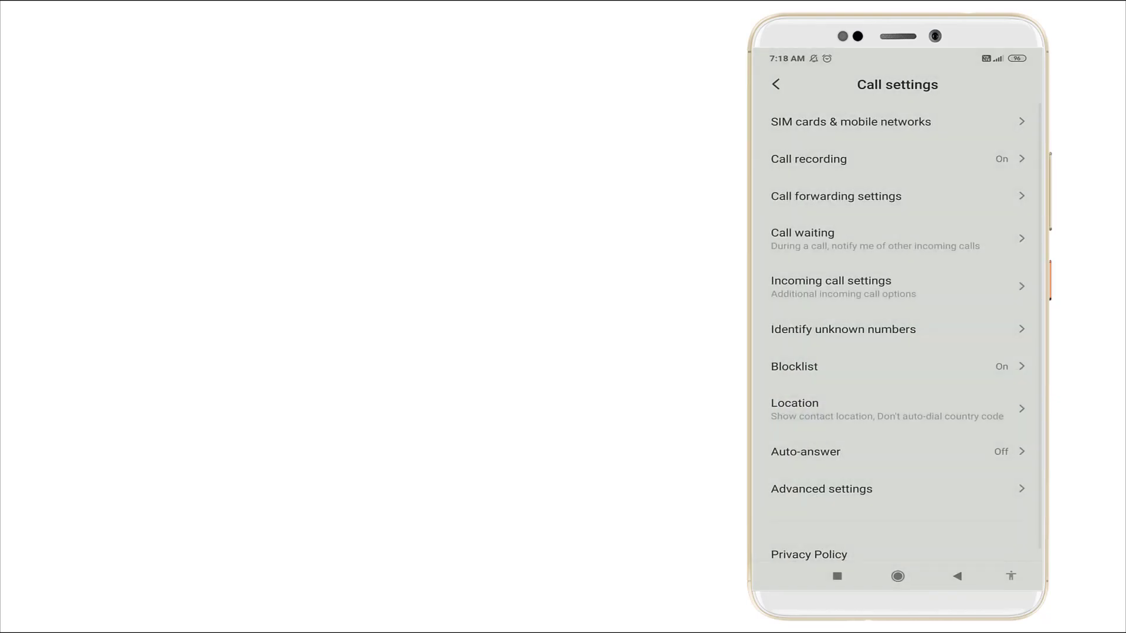
{"action": "left_click", "coordinate": [775, 85]}
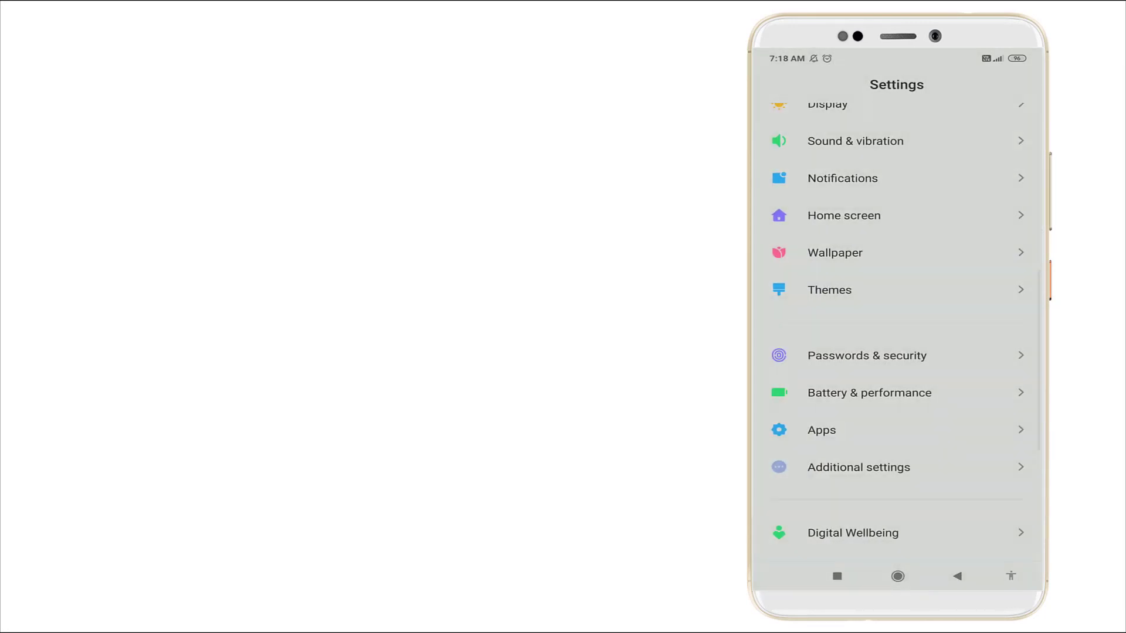